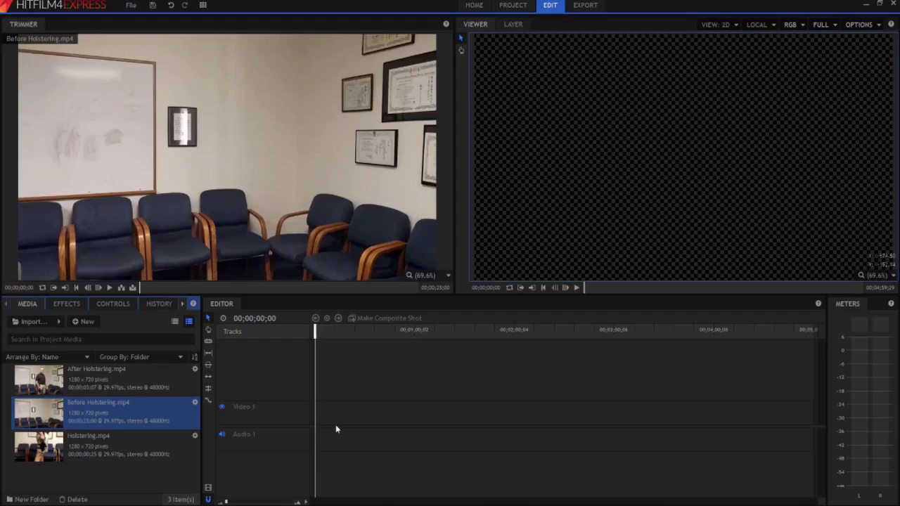
mouse_move(341, 420)
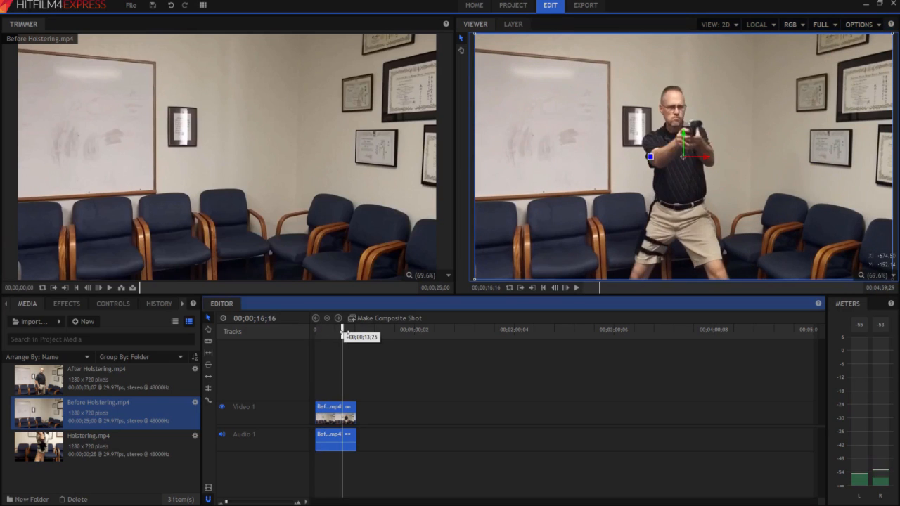
- Scrub the playhead through the Before Holstering clip at the timeline start
left_click_drag(344, 331, 355, 331)
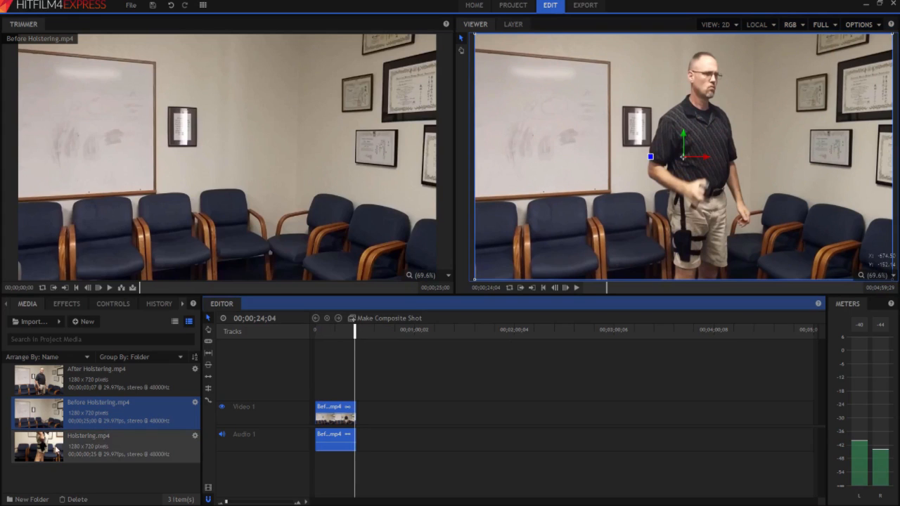
- Load Holstering.mp4 from the Media panel into the trimmer for preview
left_click(39, 446)
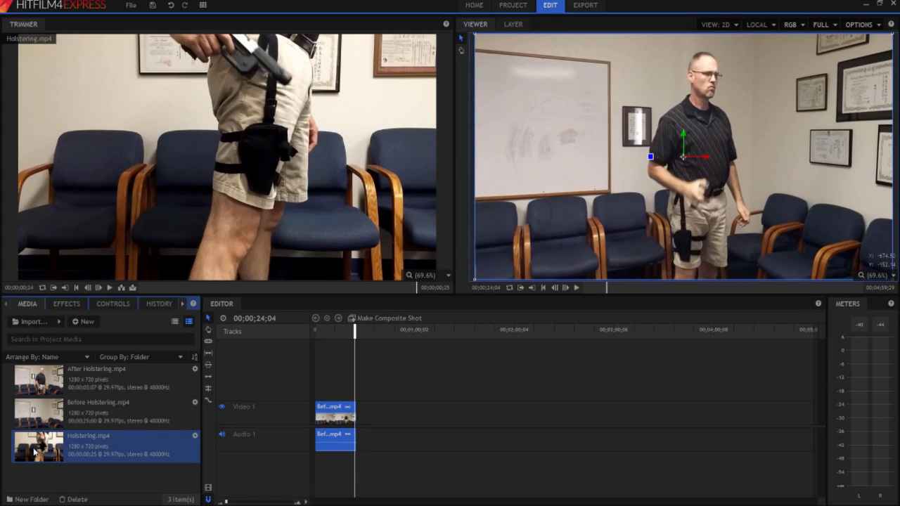
mouse_move(110, 286)
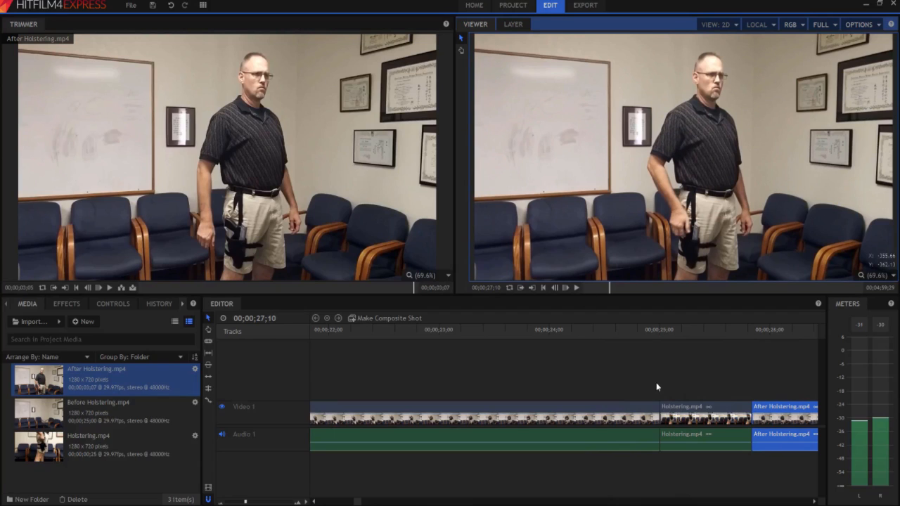
- Switch to a workspace layout showing effects and search 'rev' for Time Reverse
left_click(203, 5)
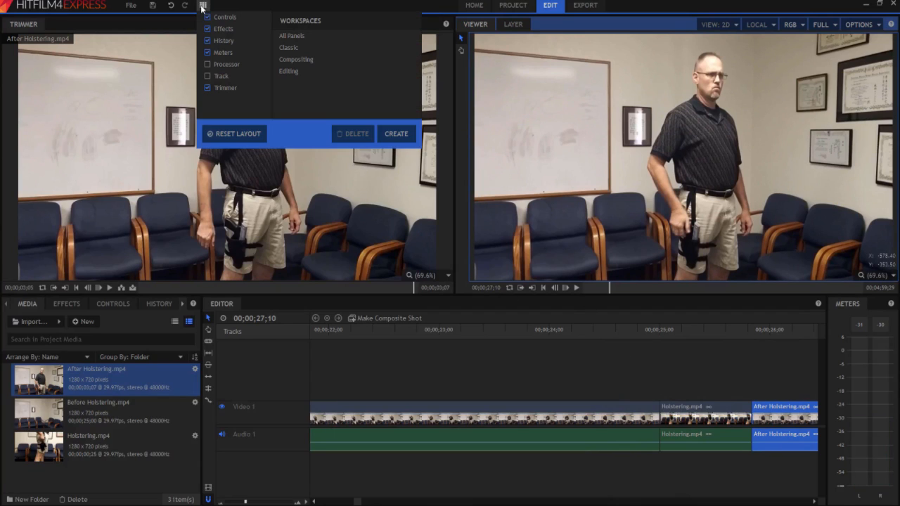
left_click(202, 6)
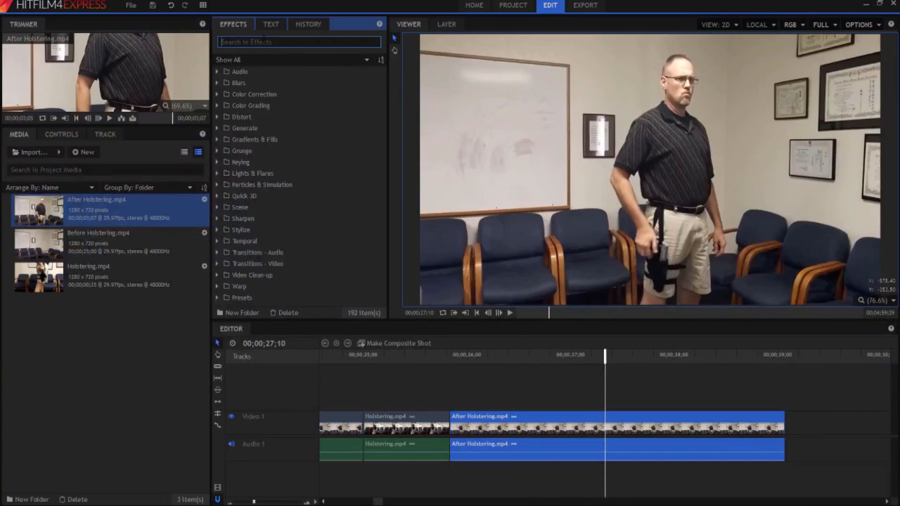
mouse_move(299, 41)
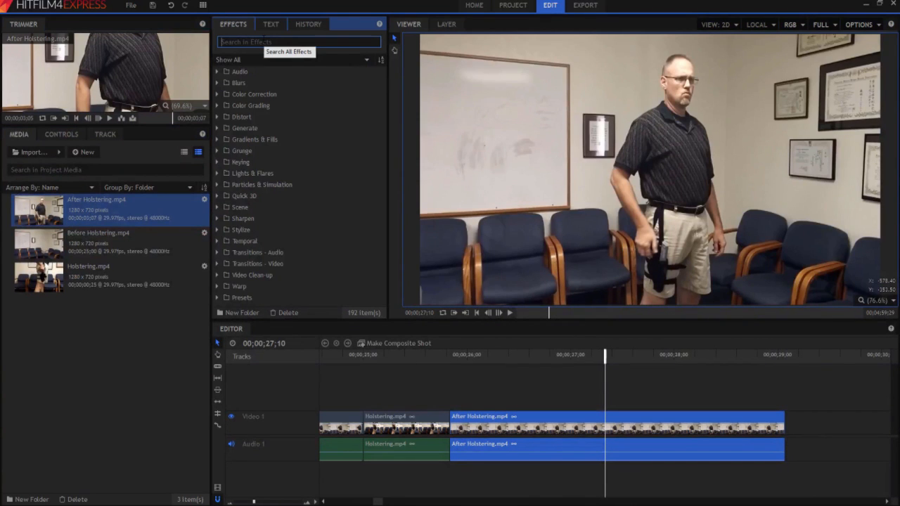
type("rev")
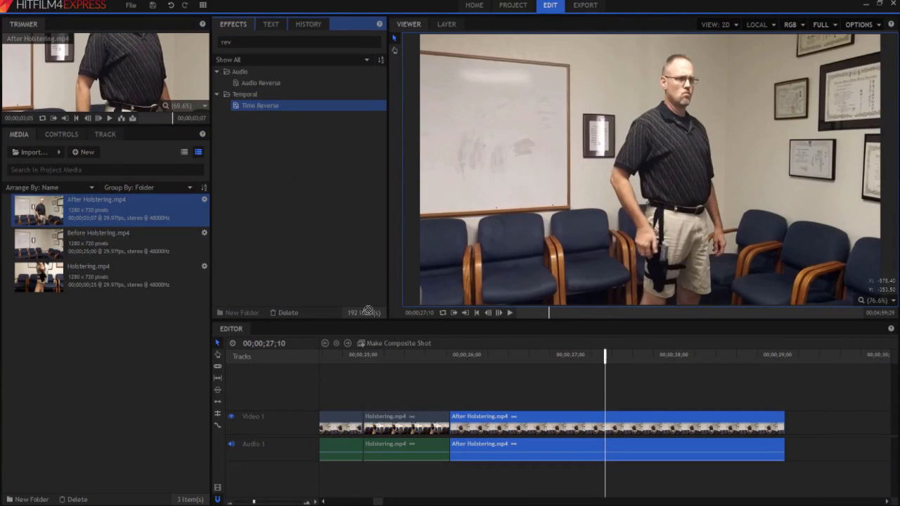
- Select the reversed Holstering clip and scrub backward through it to preview
left_click(385, 417)
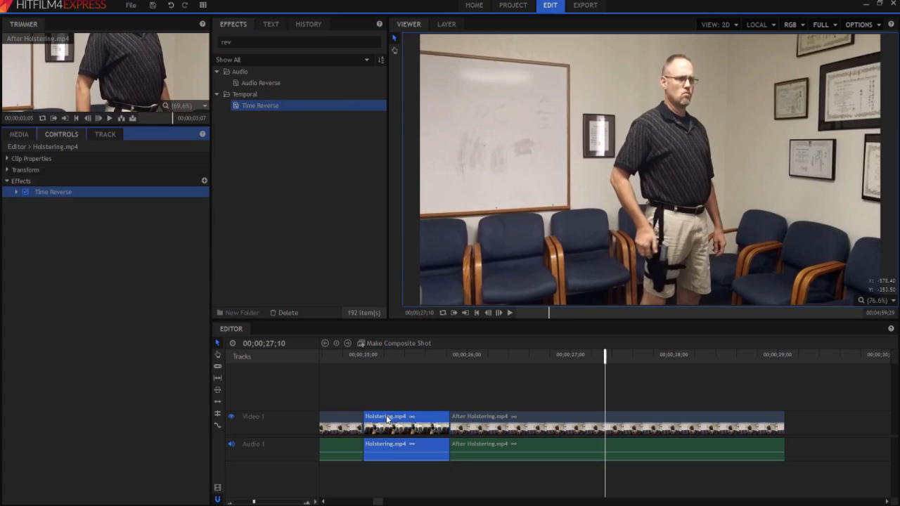
mouse_move(364, 356)
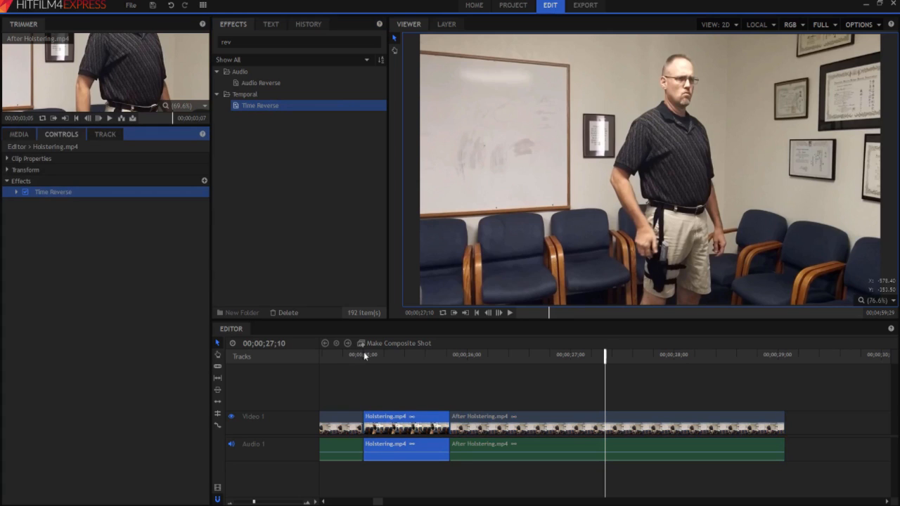
left_click(363, 354)
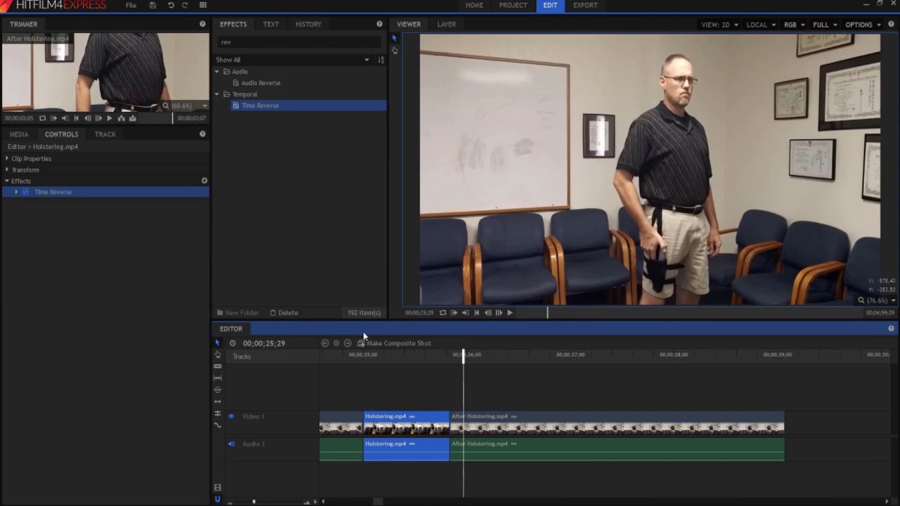
left_click_drag(463, 355, 366, 355)
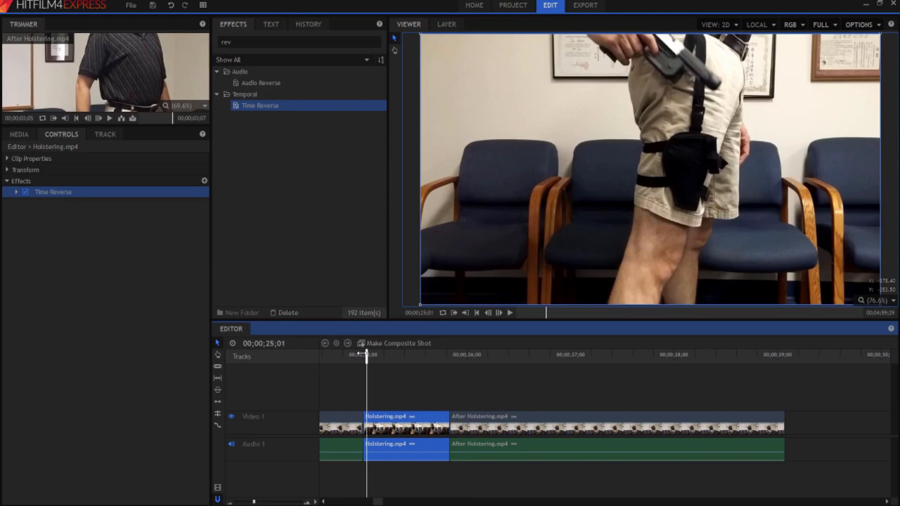